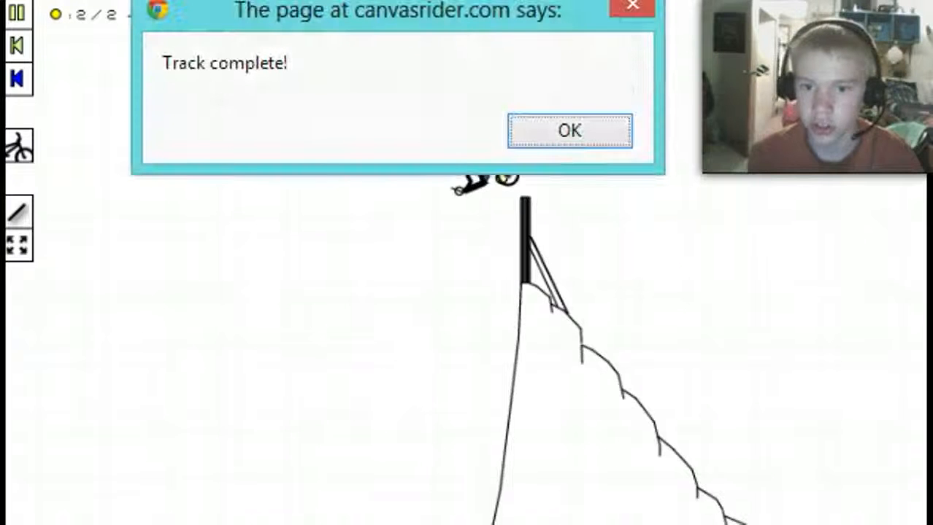
Step: Dismiss the 'Track complete!' notice before riding the spiral track
click(569, 131)
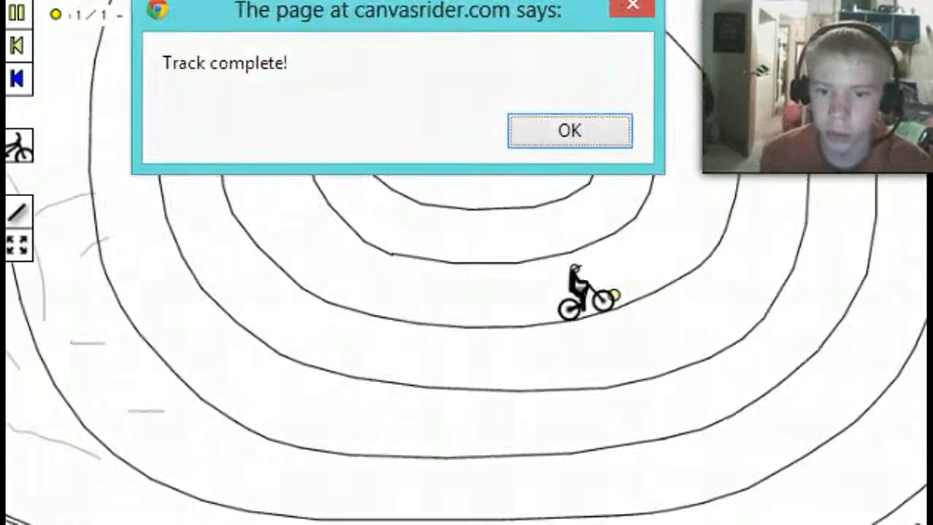
click(570, 132)
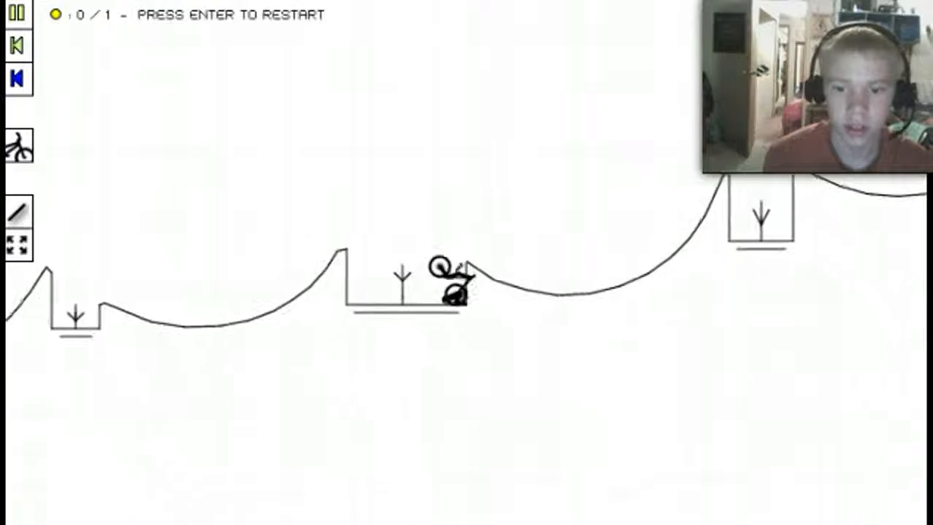
Step: Restart the hilly pit track run after crashing near a drop pit
key(enter)
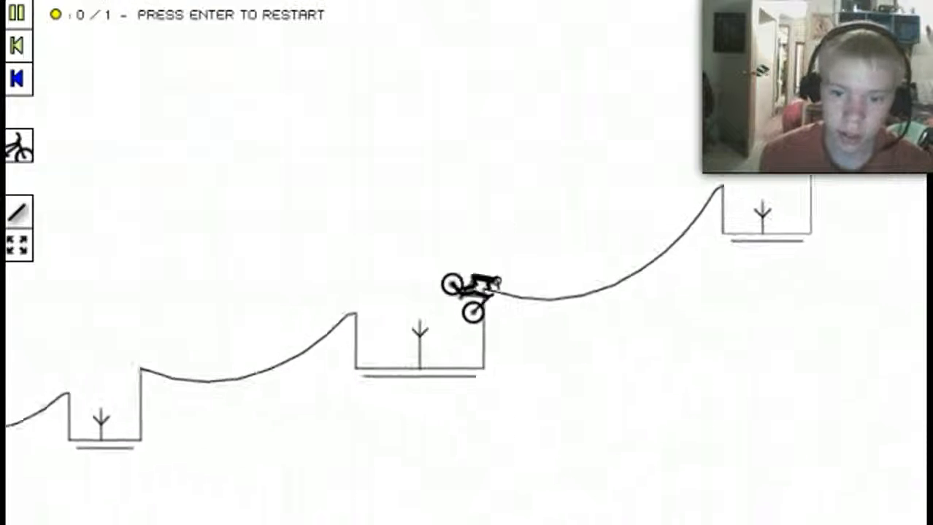
Step: Restart the pit track run once more after crashing near the start
key(enter)
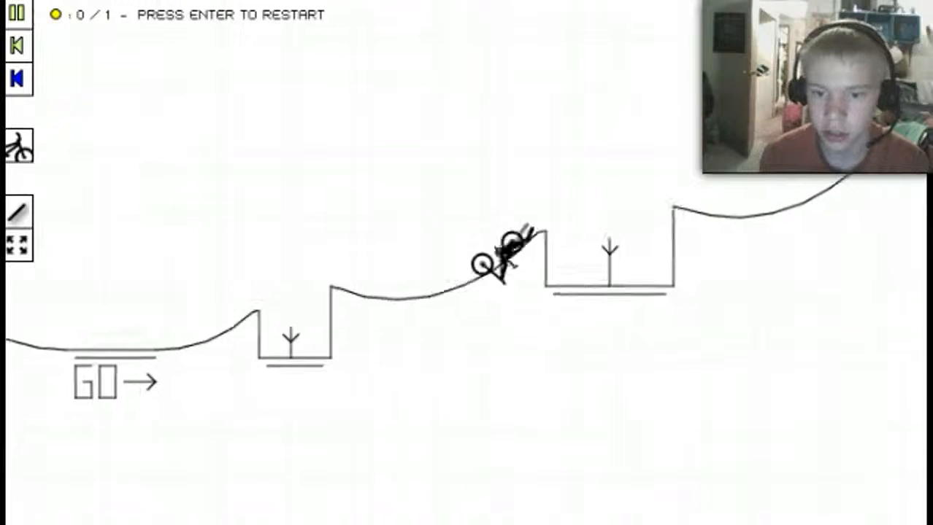
Step: Restart the pit track after each crash and begin a fresh run from the start line
key(enter)
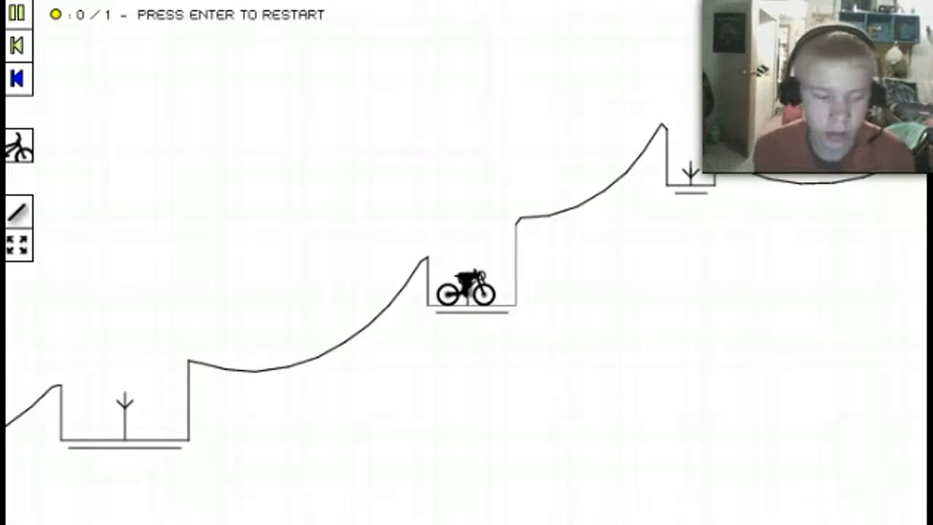
key(enter)
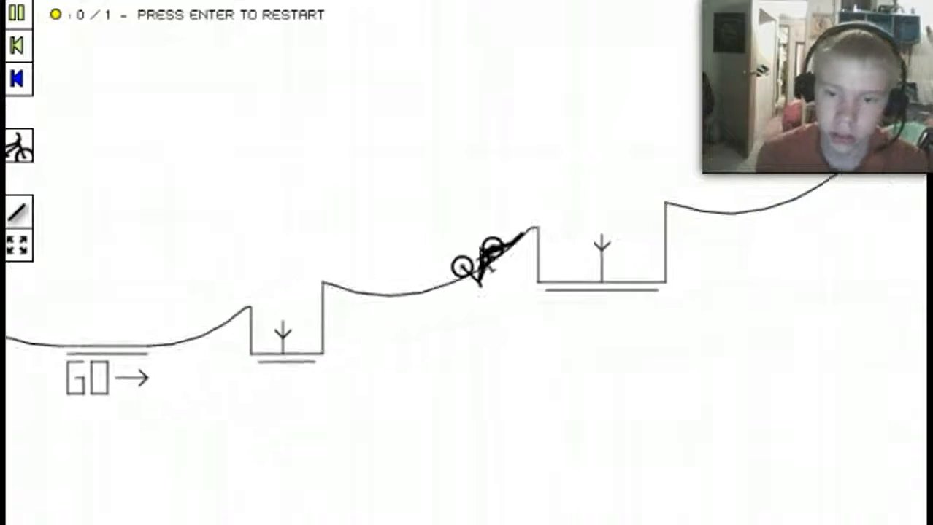
key(enter)
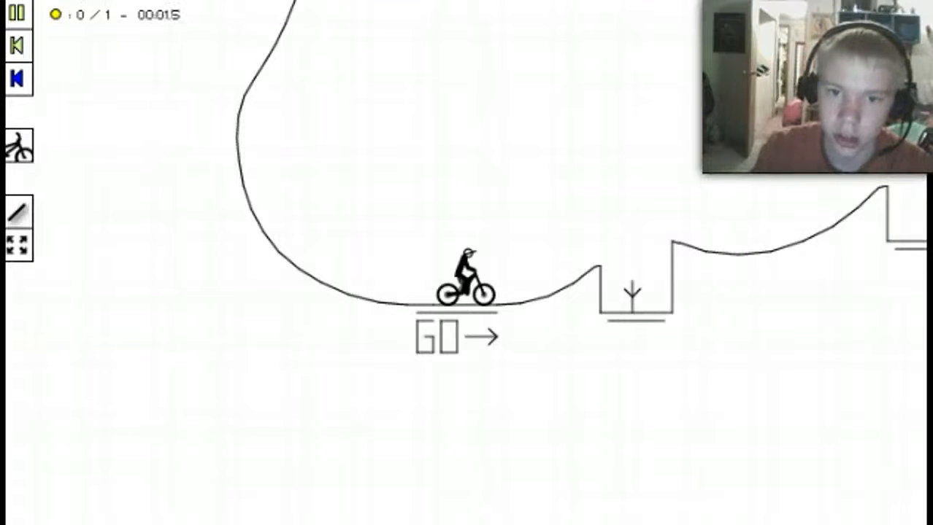